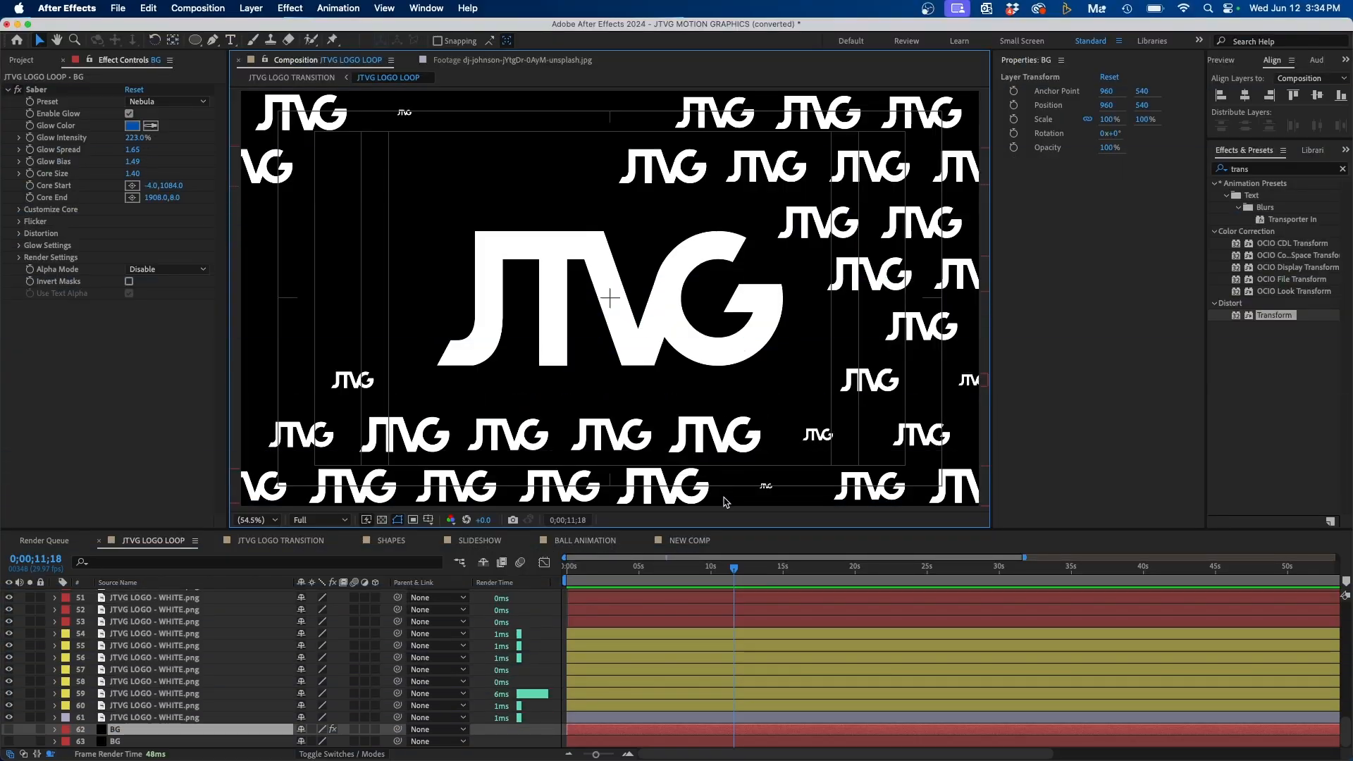
Move the JTVG LOGO LOOP current-time indicator to 0;00;09;07.
{"action": "left_click", "coordinate": [647, 567]}
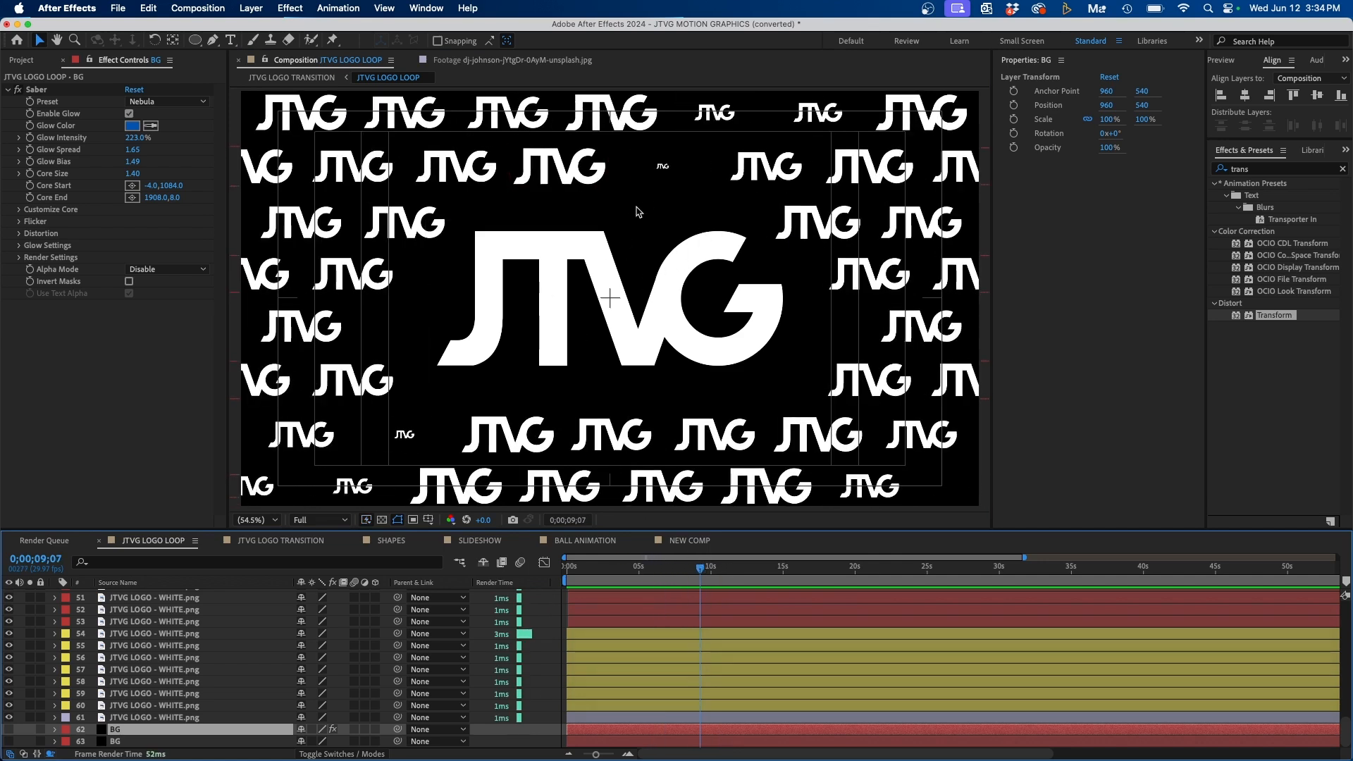
{"action": "left_click", "coordinate": [382, 520]}
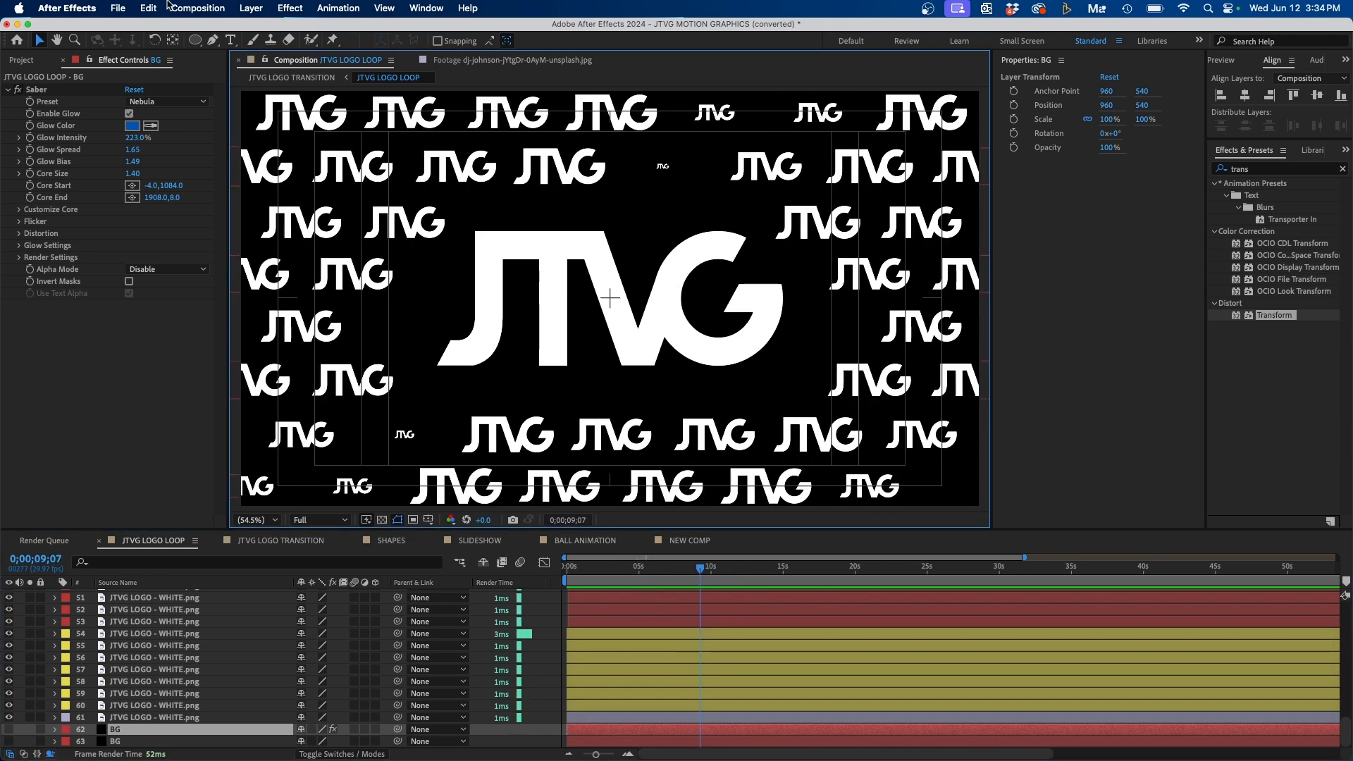
Save the current frame as a file via the Composition menu, adding it to the Render Queue.
{"action": "left_click", "coordinate": [197, 8]}
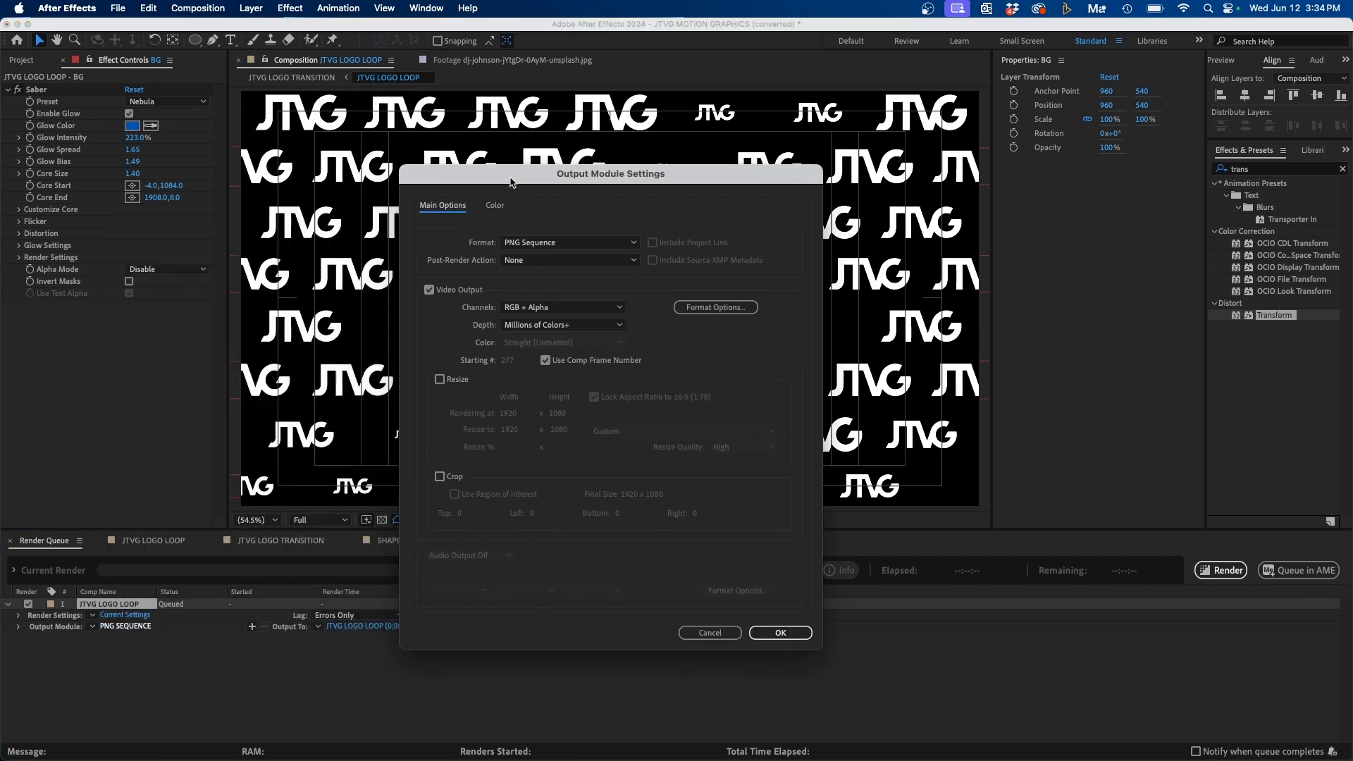
Keep PNG Sequence format with RGB + Alpha channels for a transparent background.
{"action": "left_click", "coordinate": [568, 243]}
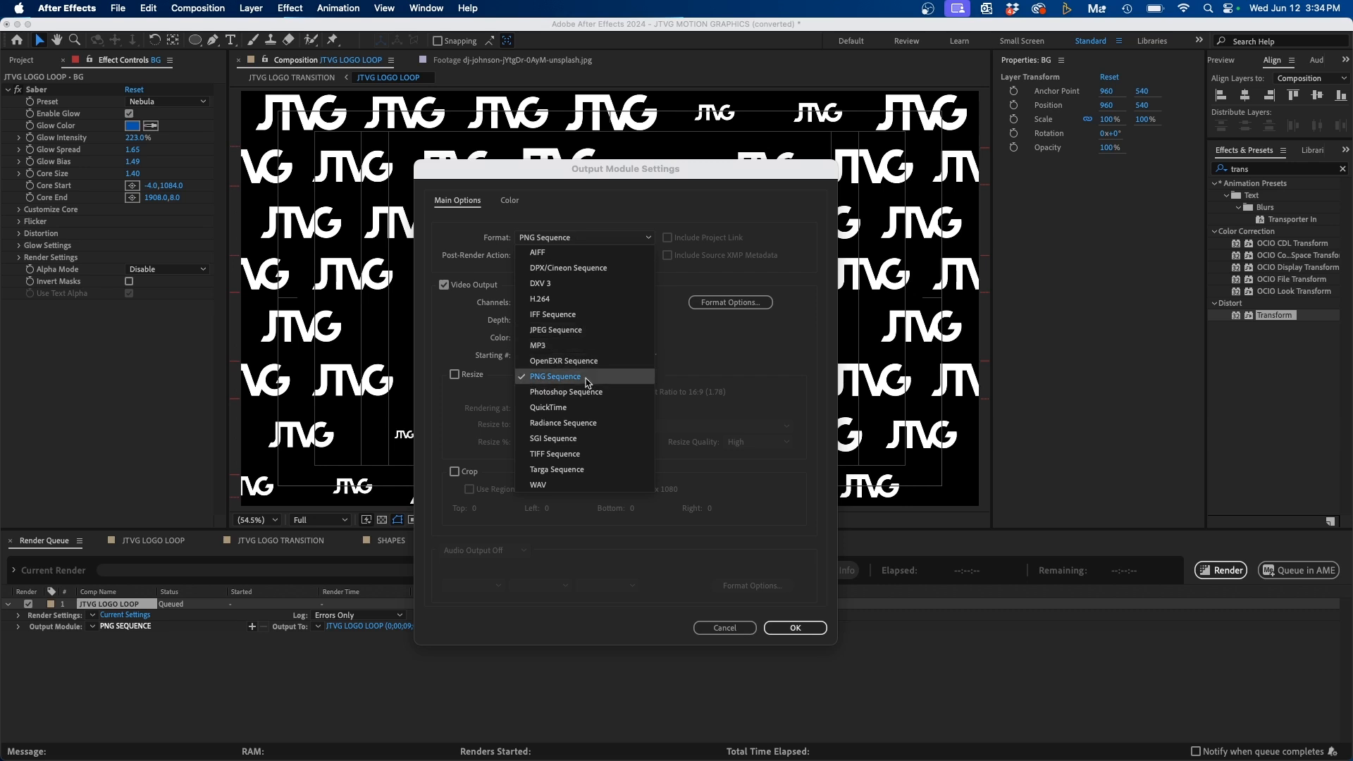
{"action": "mouse_move", "coordinate": [571, 381]}
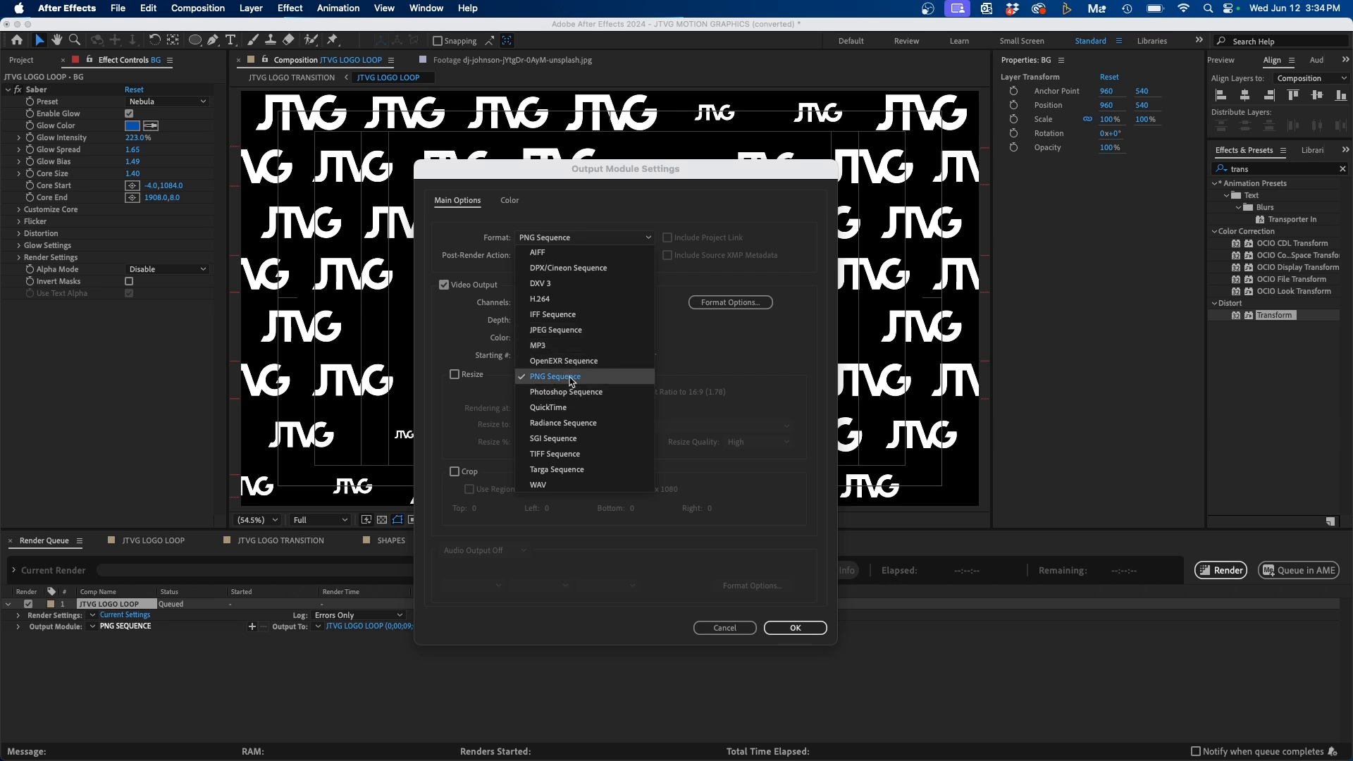
{"action": "left_click", "coordinate": [554, 376]}
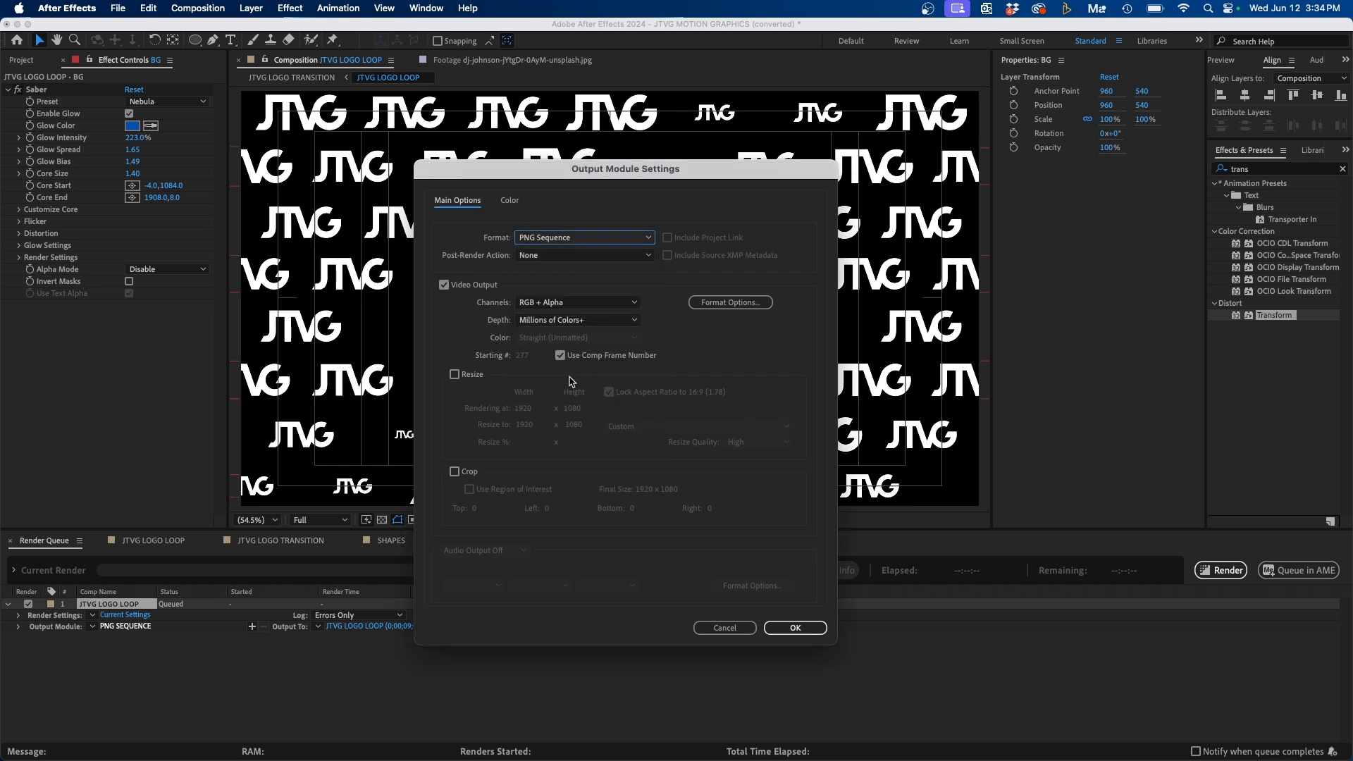
{"action": "left_click", "coordinate": [576, 302]}
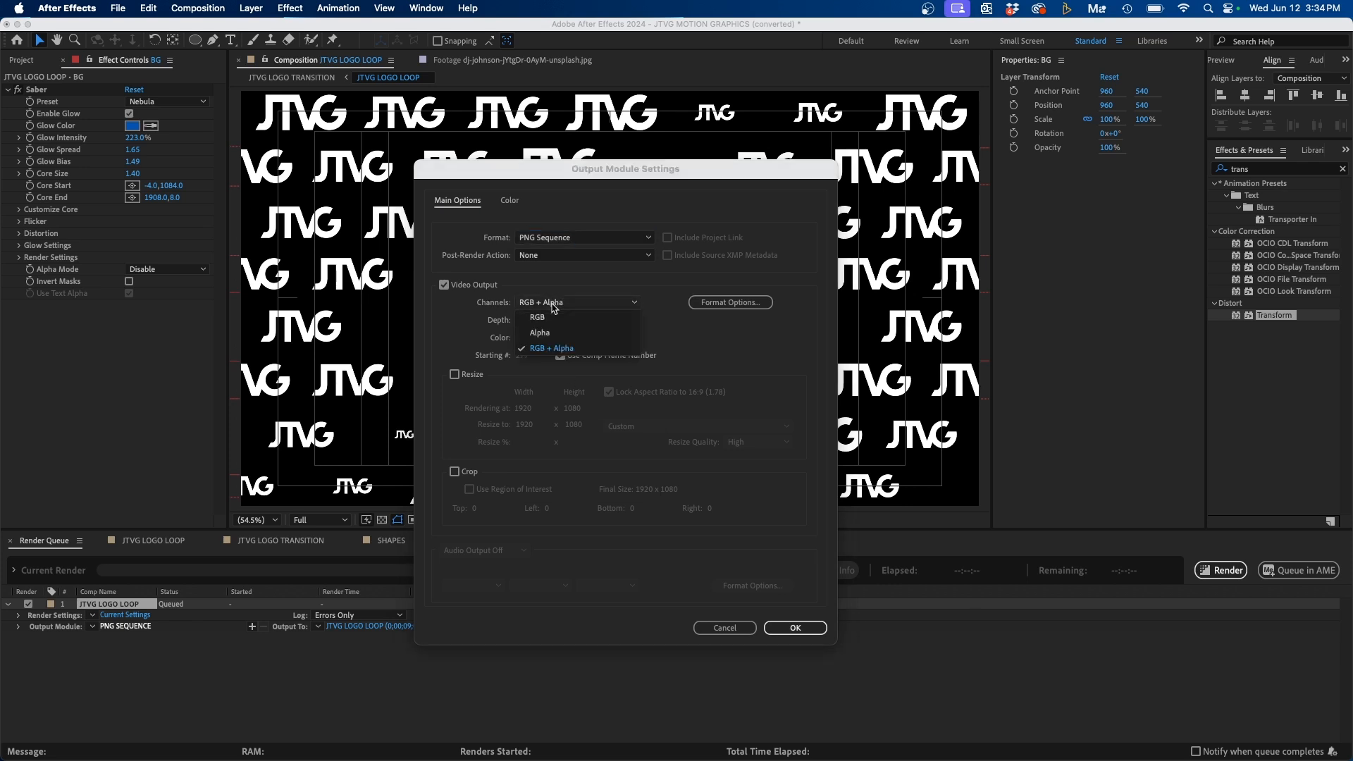
{"action": "left_click", "coordinate": [551, 348]}
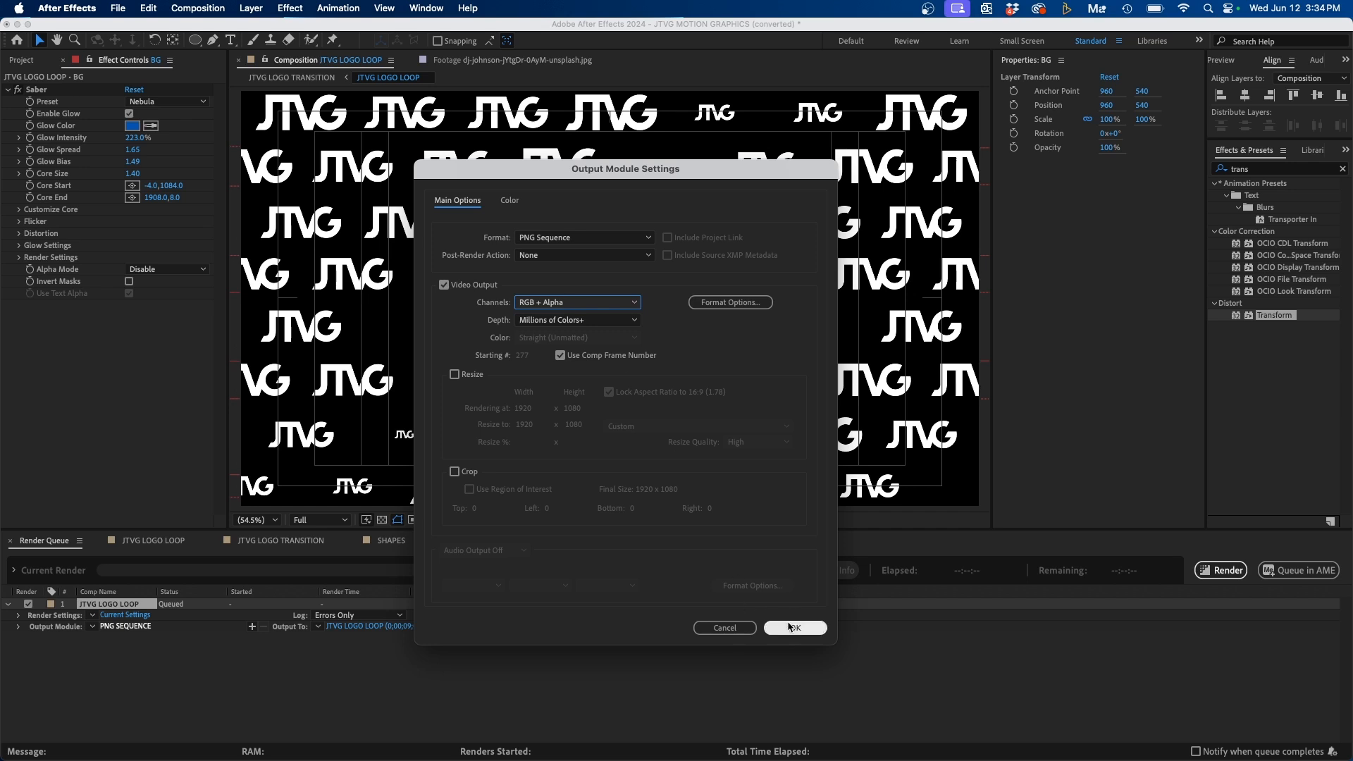
Confirm output settings and save JTVG LOGO LOOP (0;00;09;07).png to Downloads.
{"action": "left_click", "coordinate": [794, 627]}
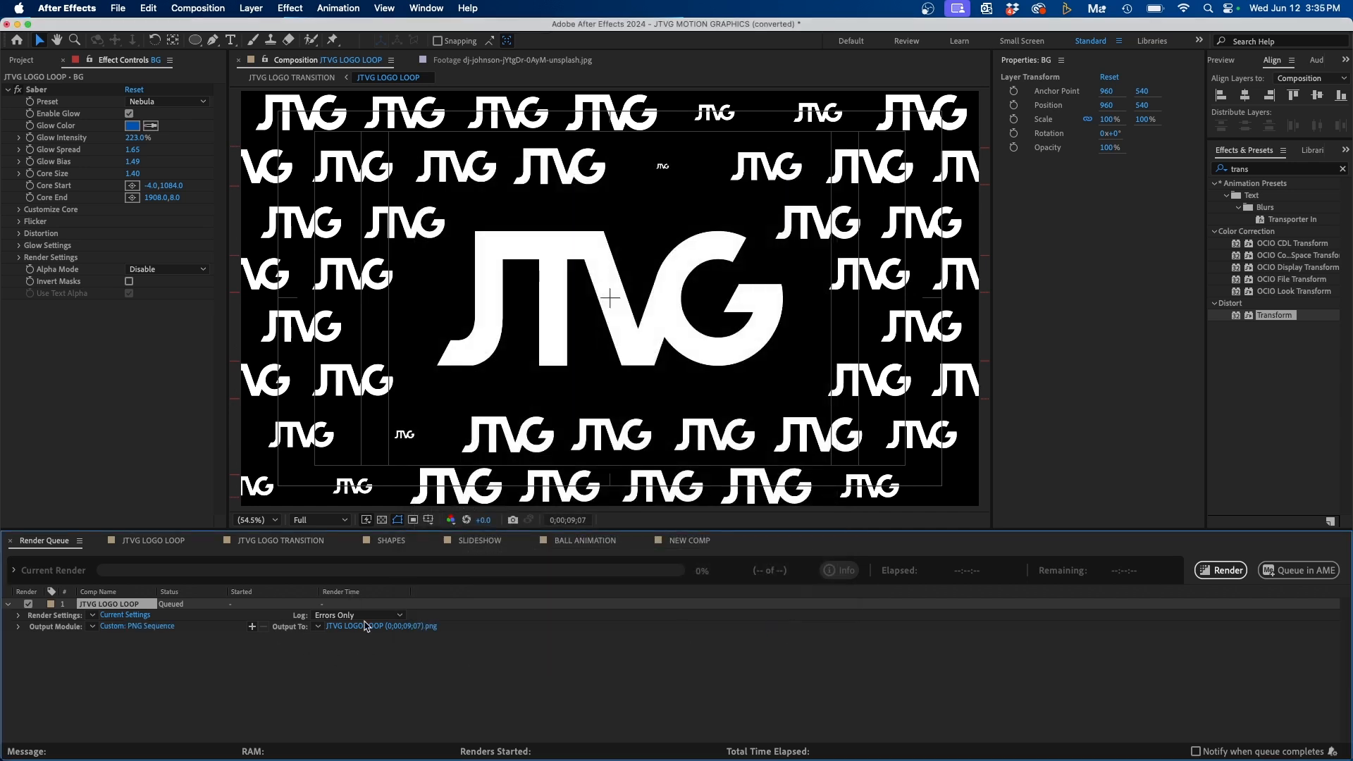
{"action": "left_click", "coordinate": [378, 626]}
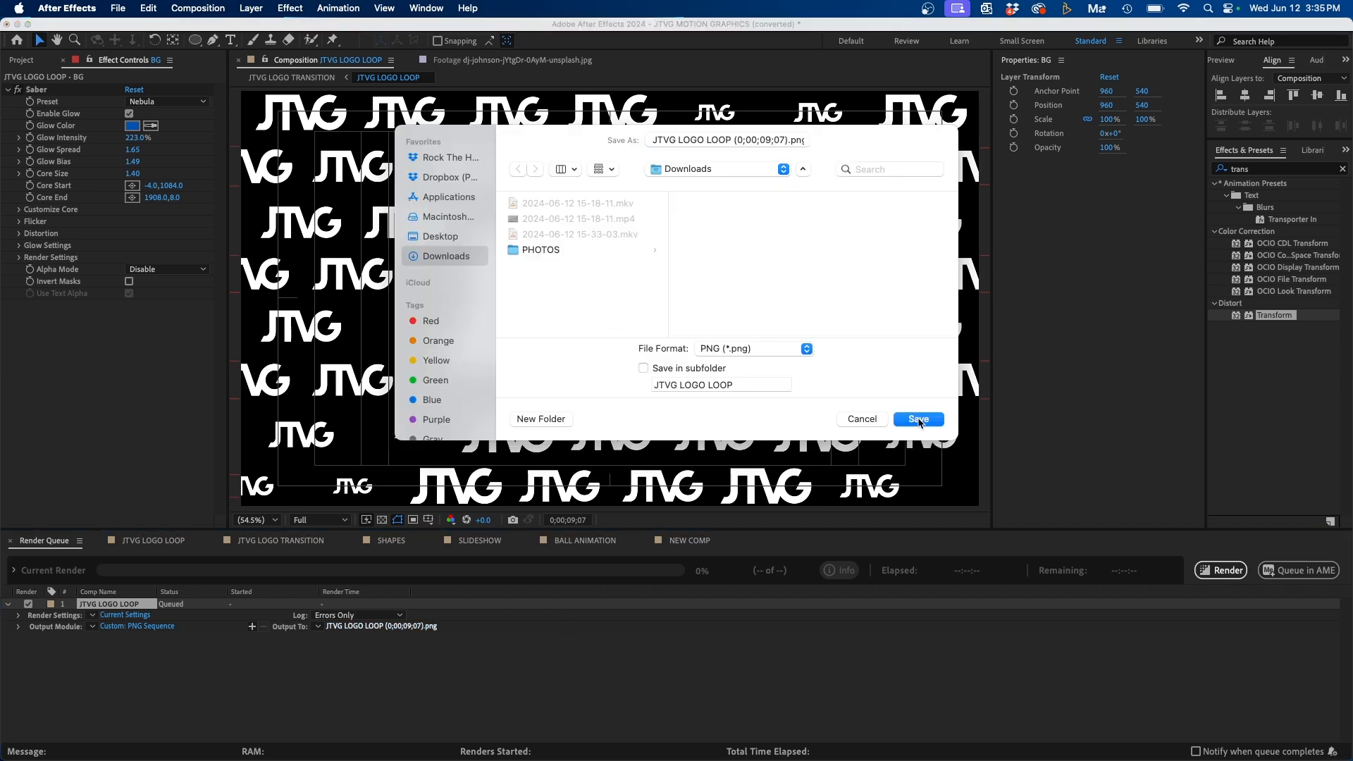
{"action": "left_click", "coordinate": [917, 419]}
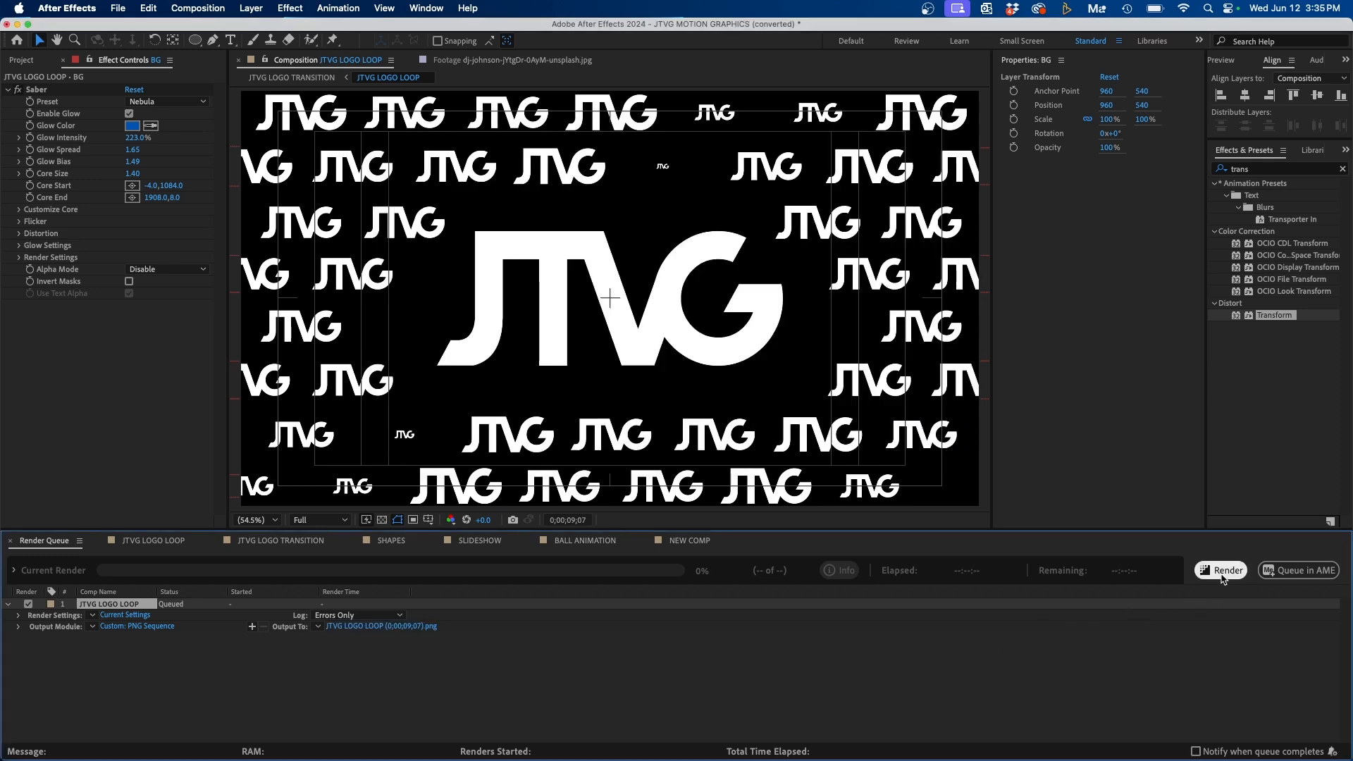